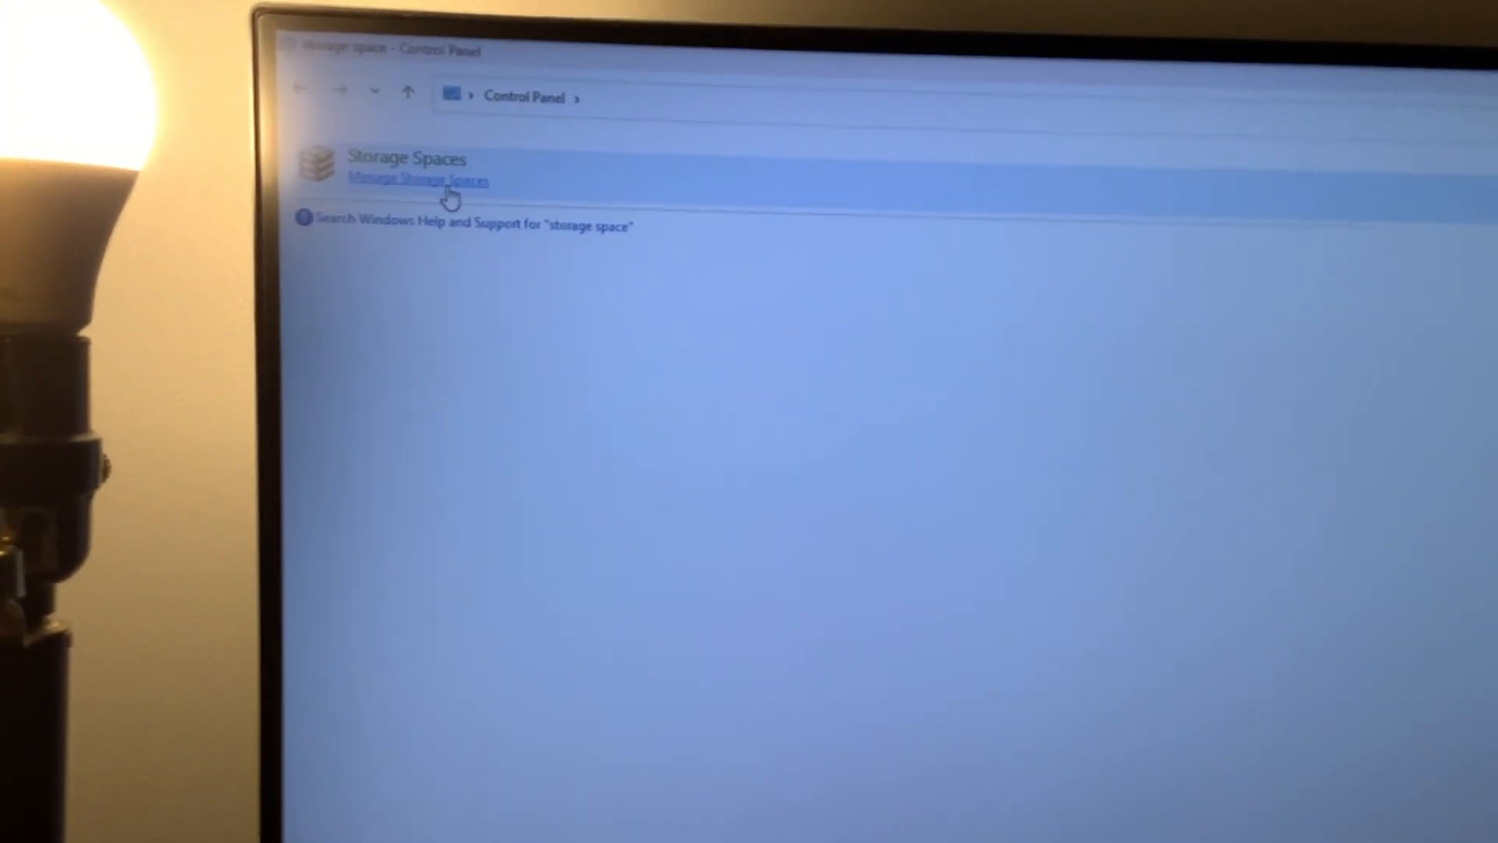
Step: Open Manage Storage Spaces from the Control Panel search result, bringing up the permission prompt
click(417, 180)
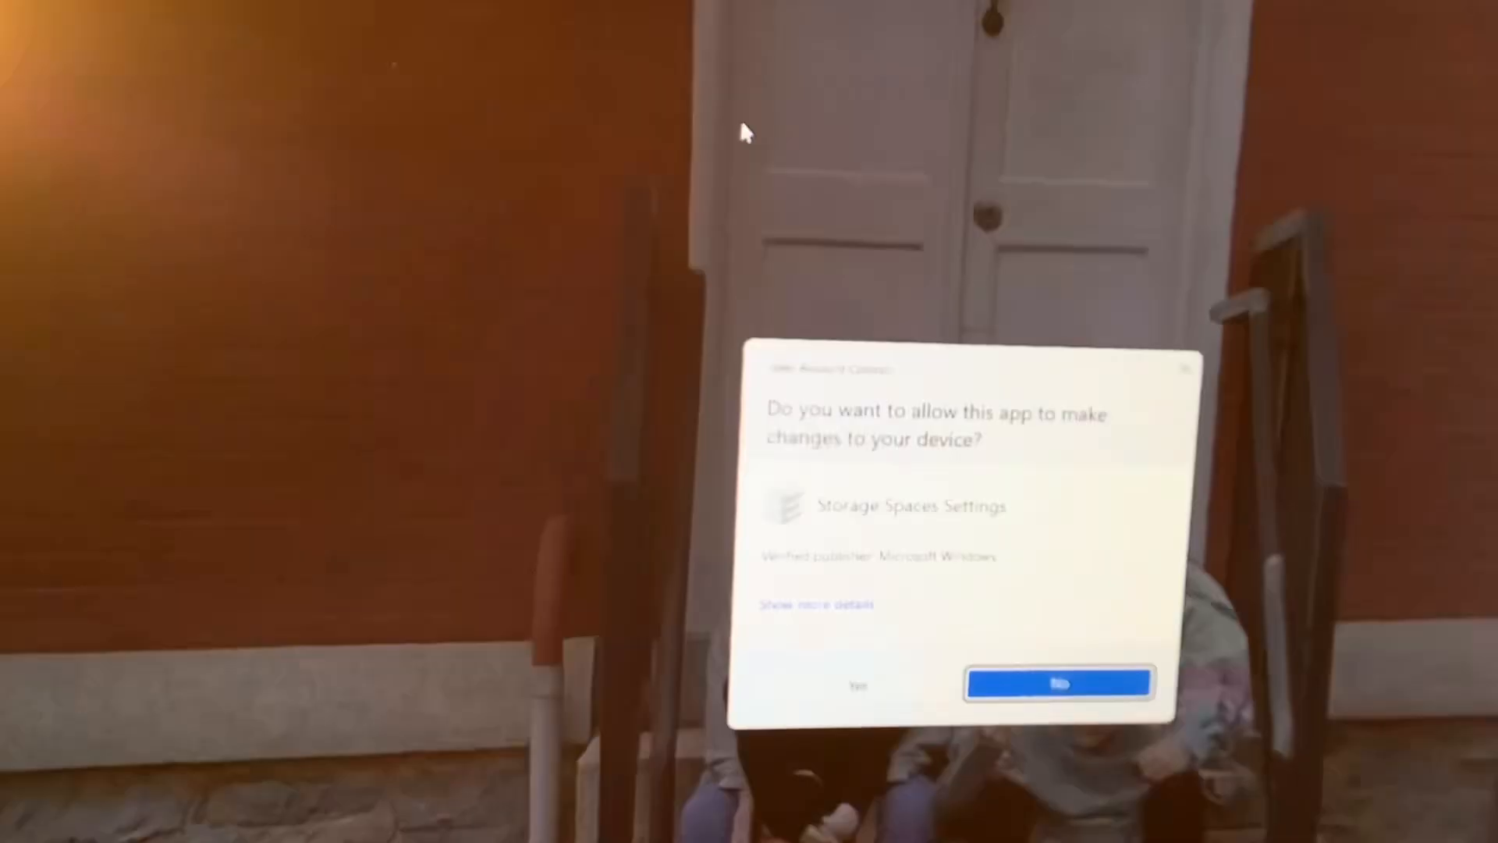
click(856, 686)
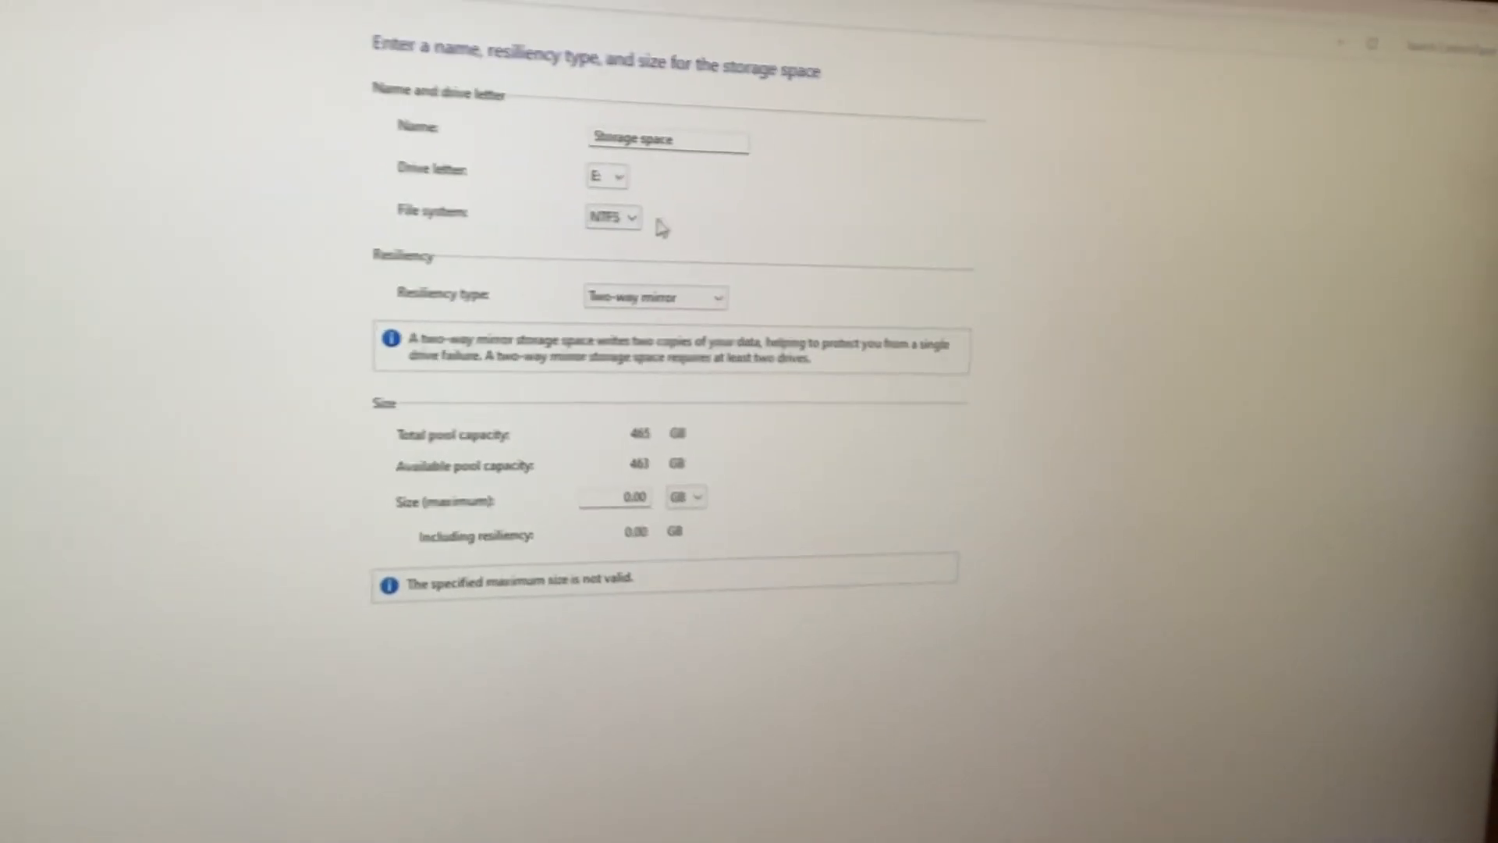
Step: Expand the drive letter list for the new storage space, leaving E: selected
click(609, 177)
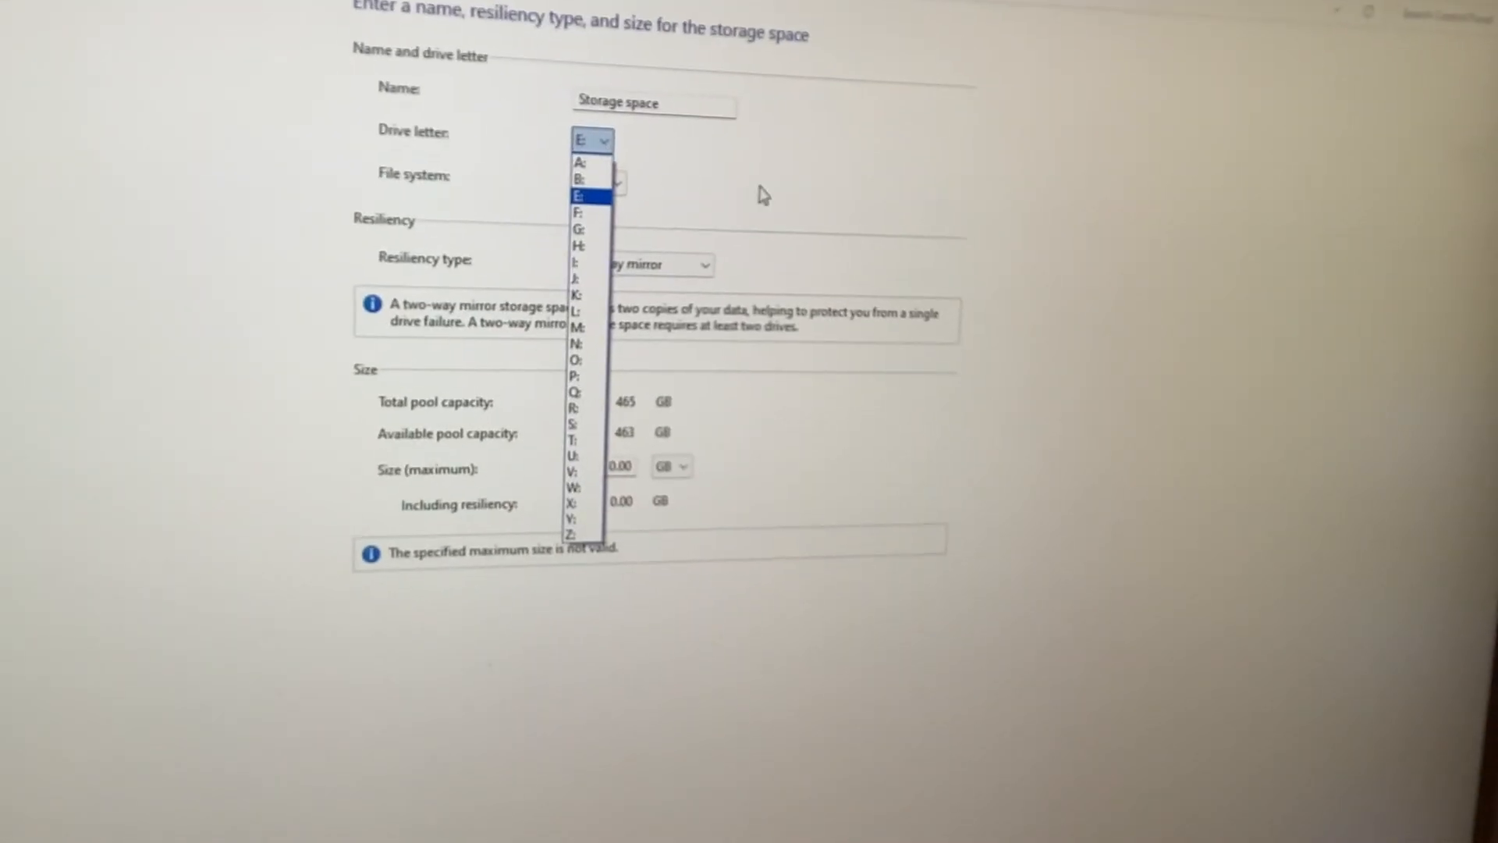